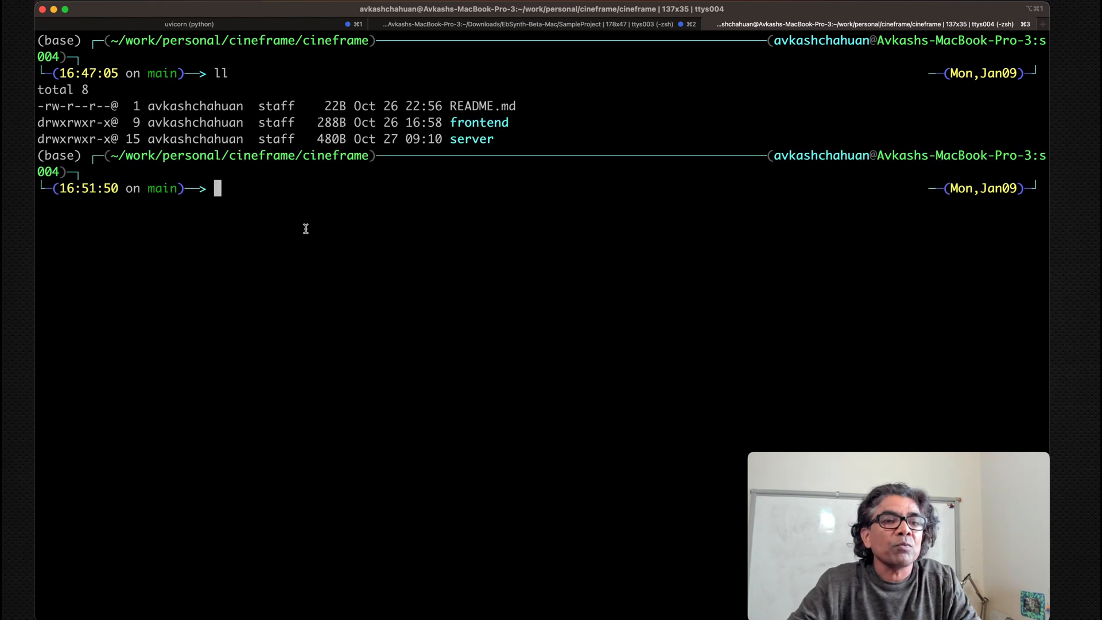
List the cineframe repo with ls -la showing the .git folder, then run git pull and hit the password prompt
double_click(337, 40)
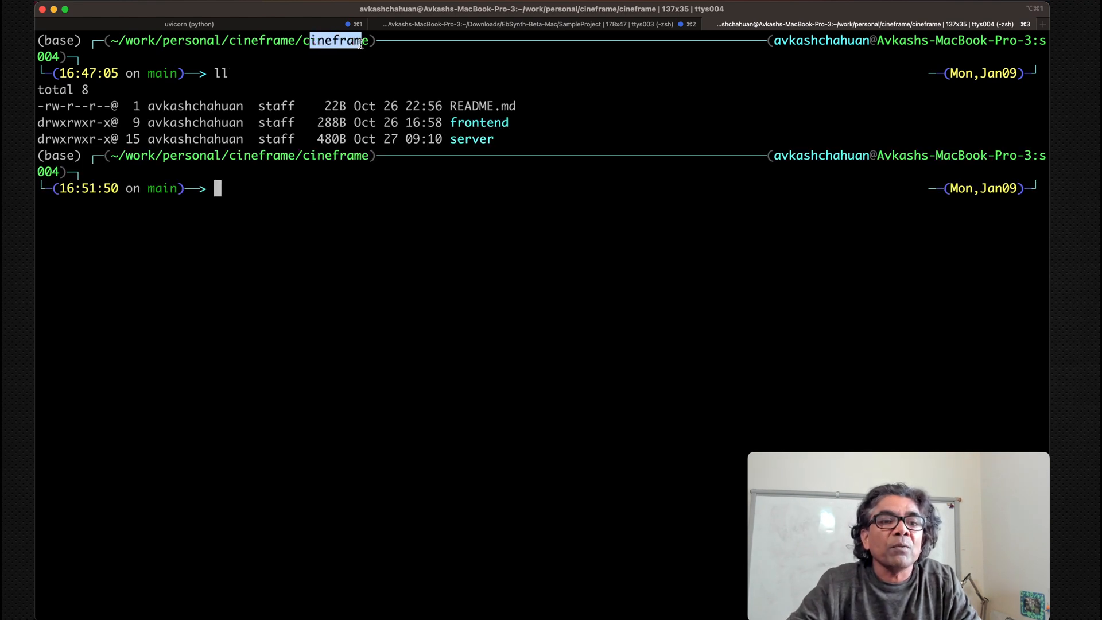
type("ls -la")
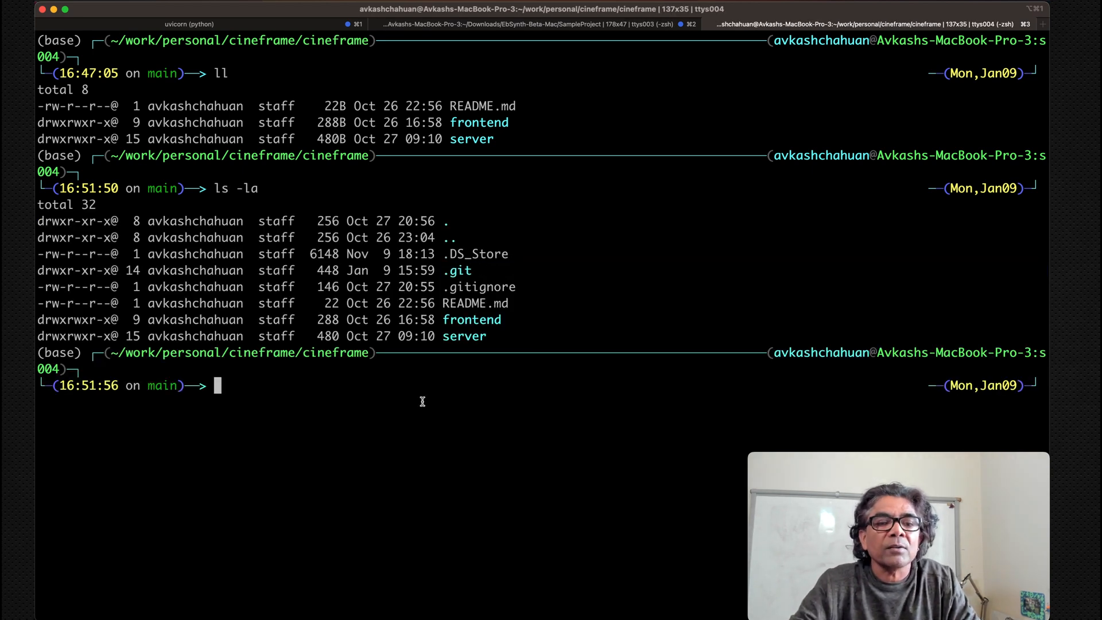
type("git pu")
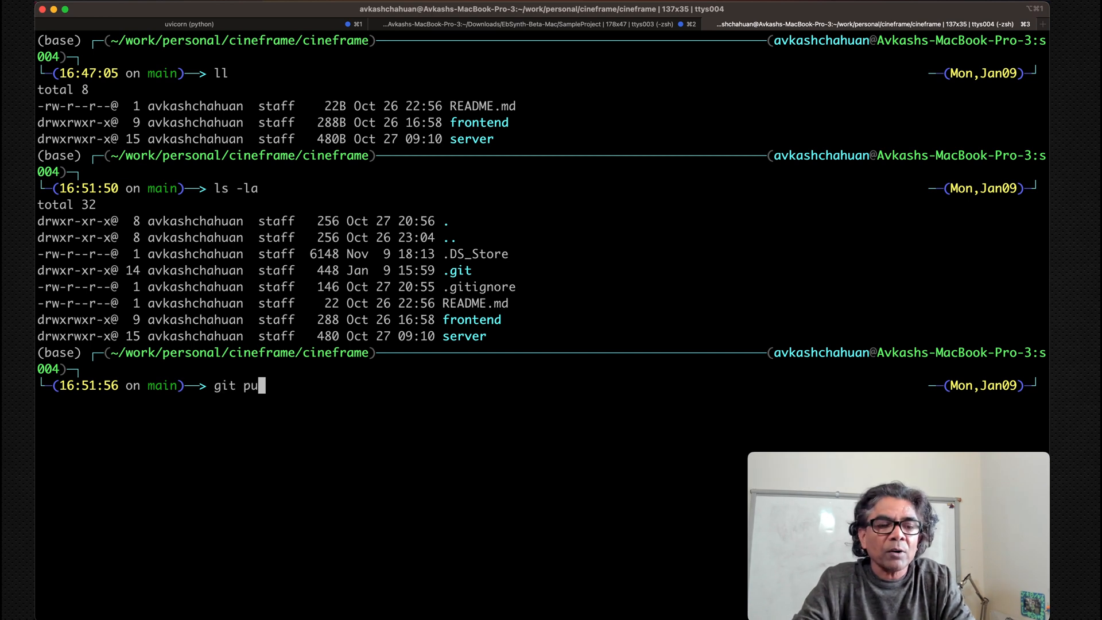
key("Return")
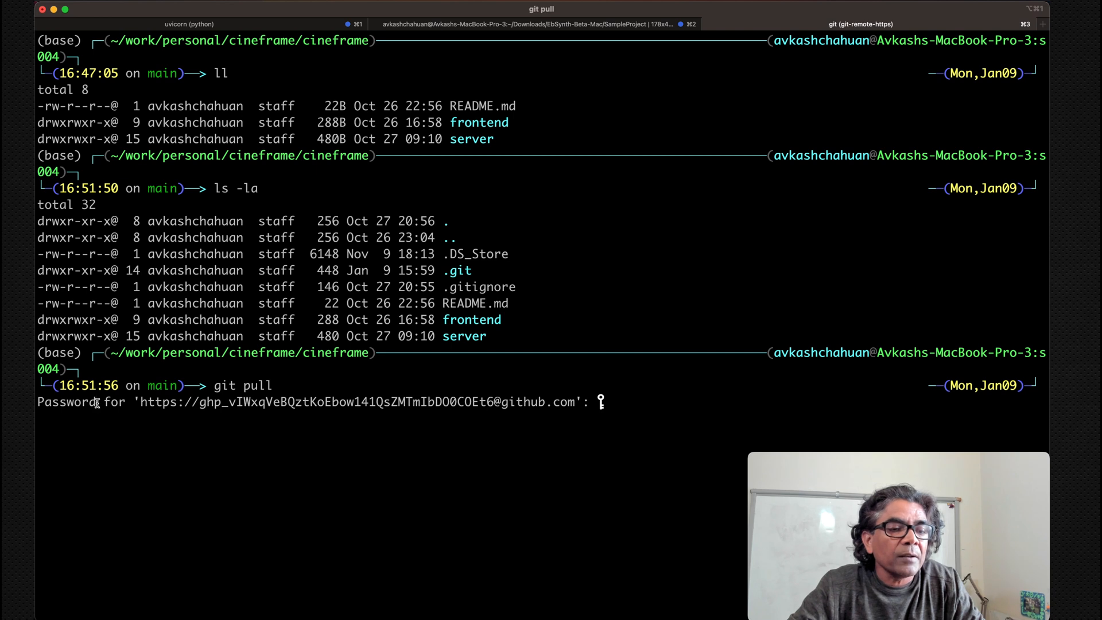
double_click(67, 401)
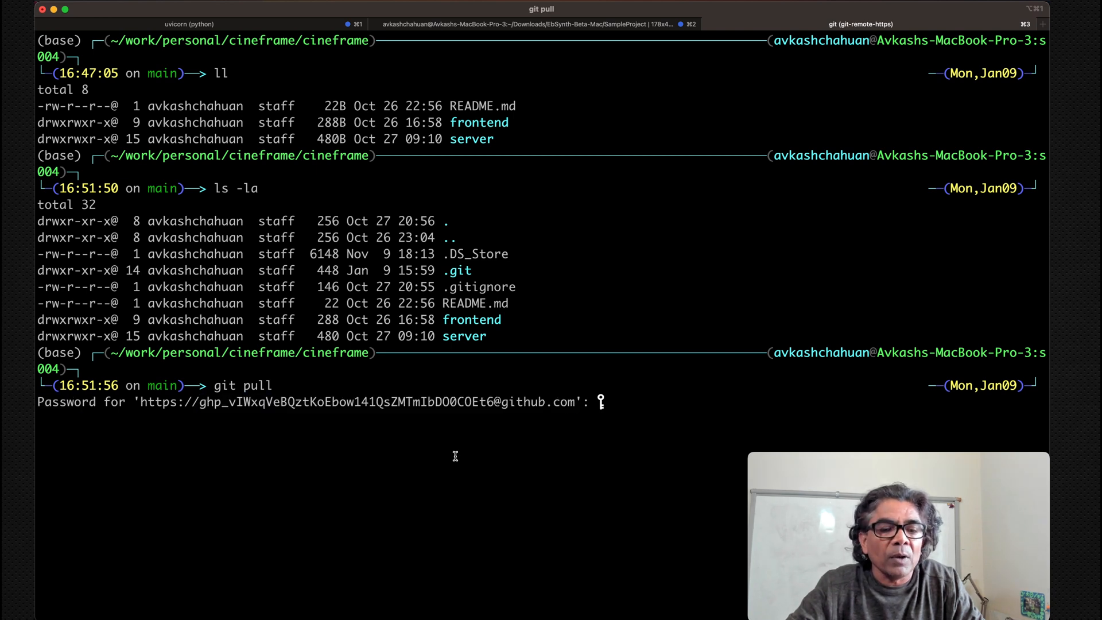
double_click(242, 386)
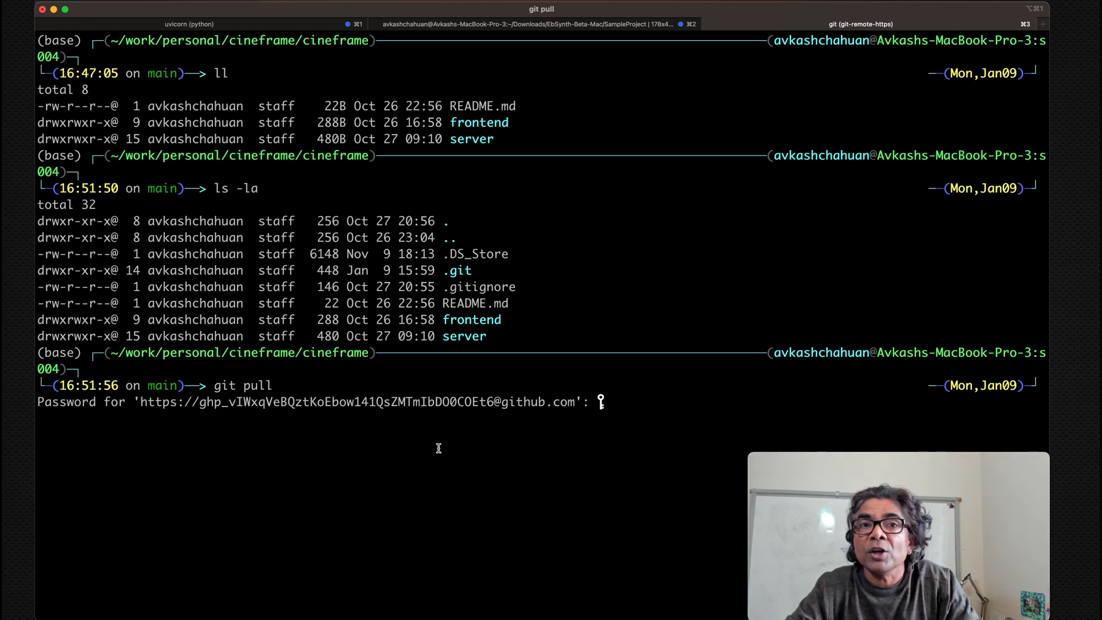
Switch to the YouTube cloning tutorial and highlight the token command format in its description
left_click(289, 15)
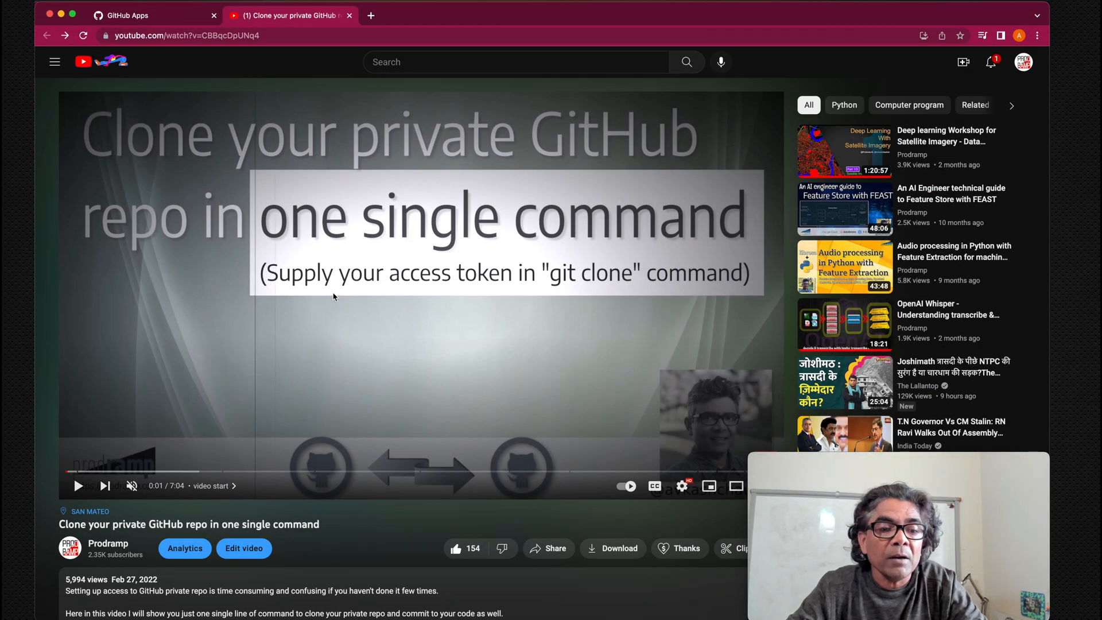
scroll("down", 3)
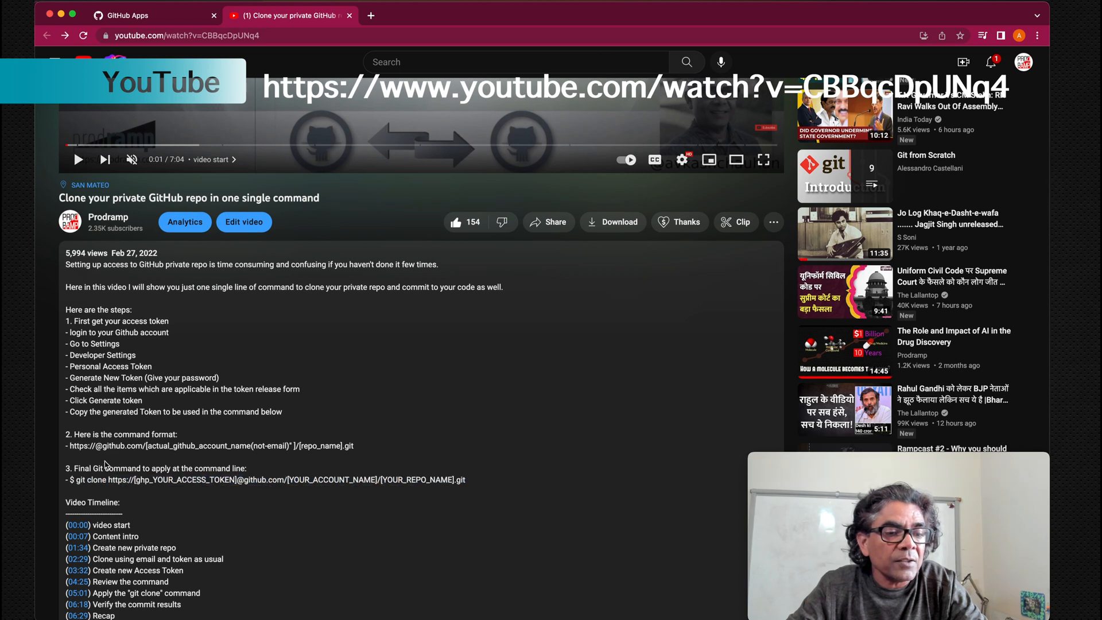
triple_click(268, 480)
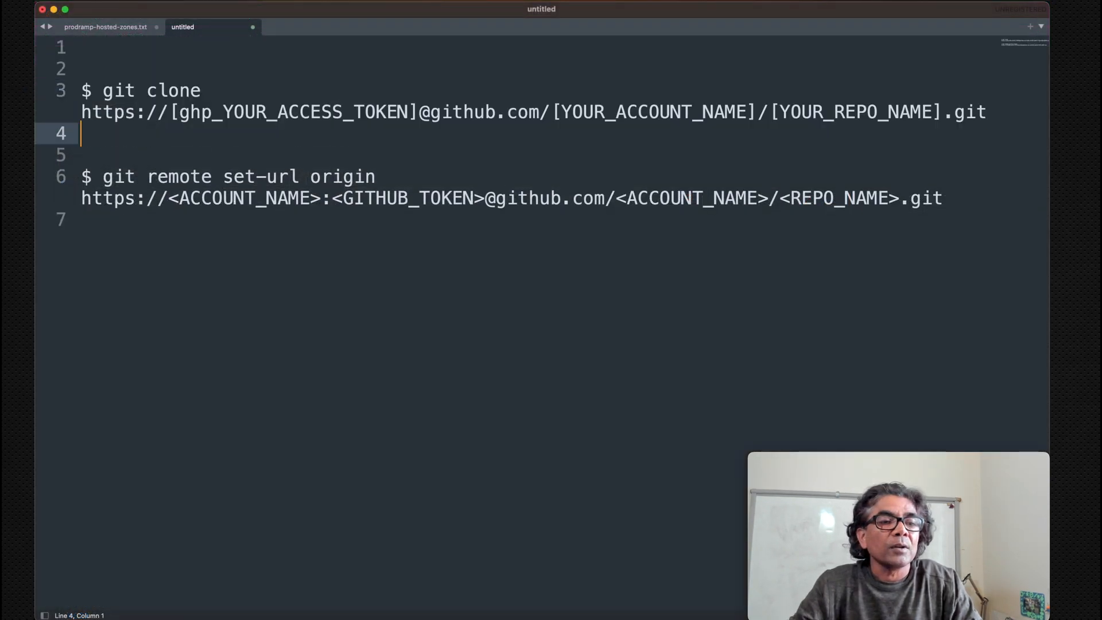
Separate the git clone and remote set-url templates with a blank line and review their token and account placeholders
key("Return")
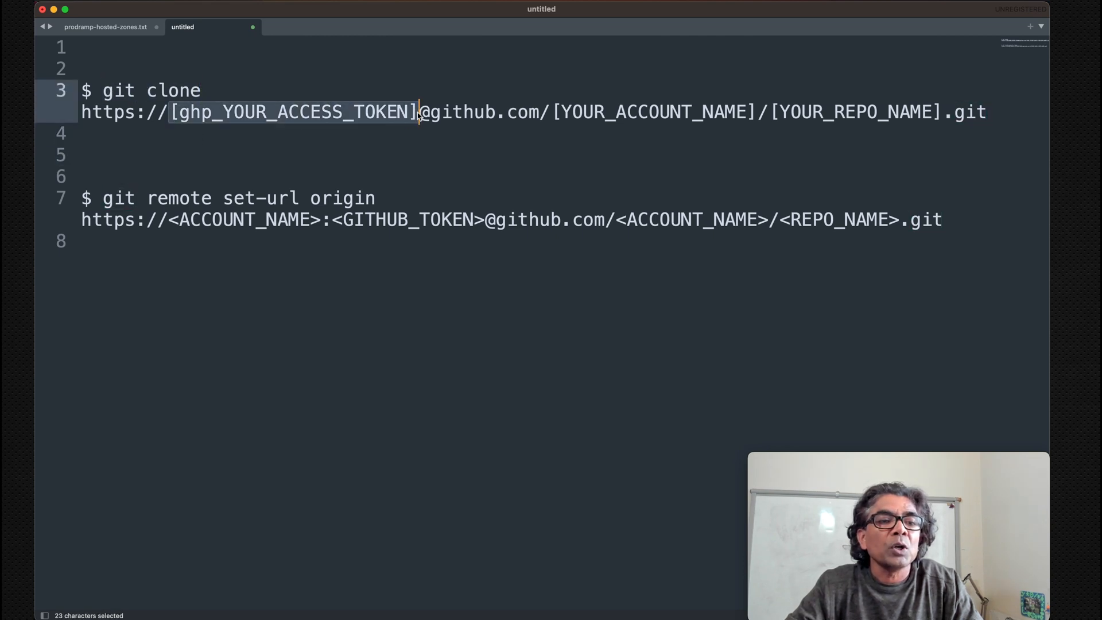
left_click(417, 111)
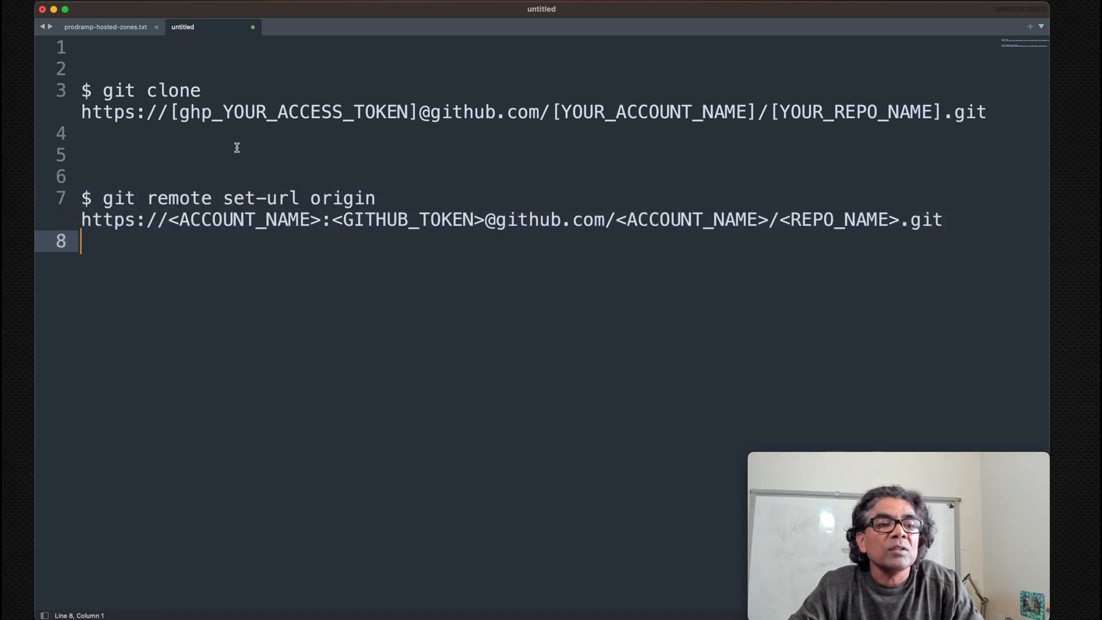
mouse_move(361, 257)
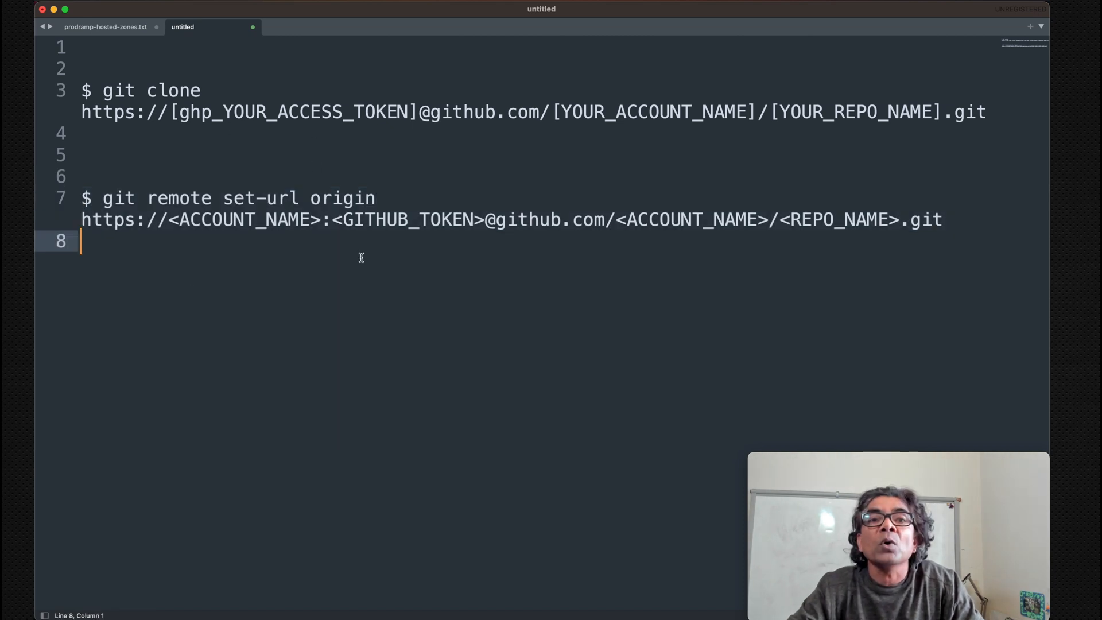
mouse_move(394, 186)
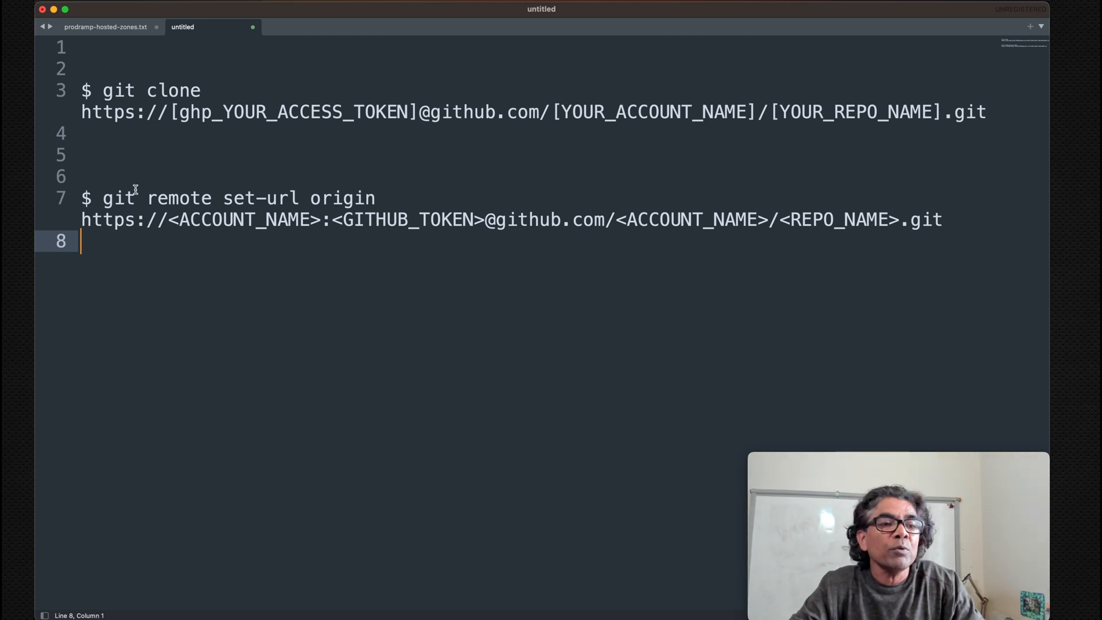
left_click(221, 197)
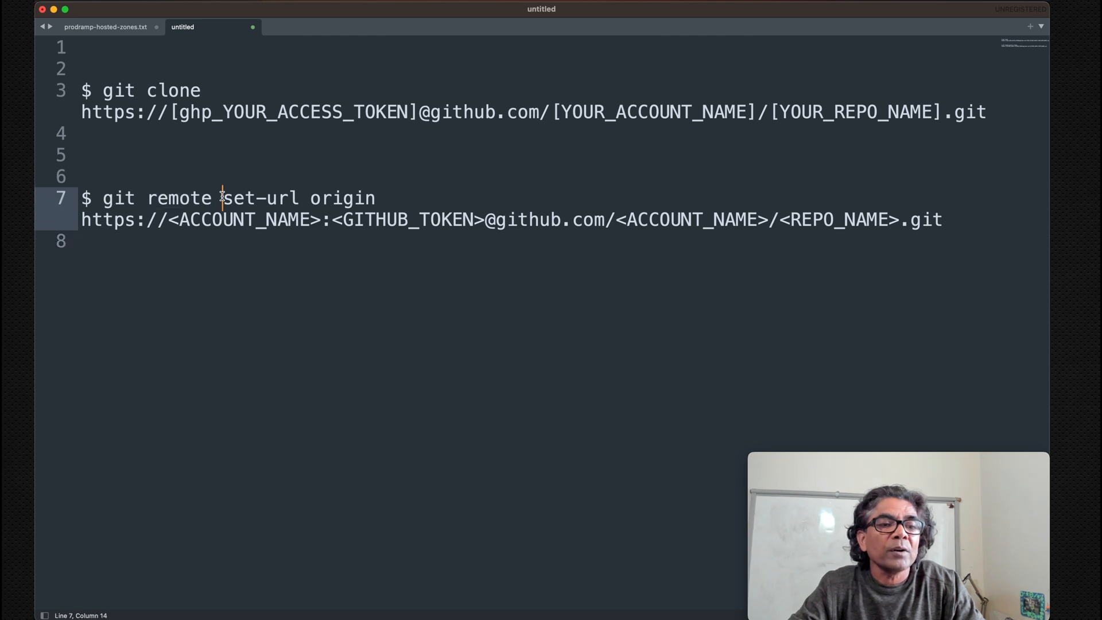
double_click(342, 197)
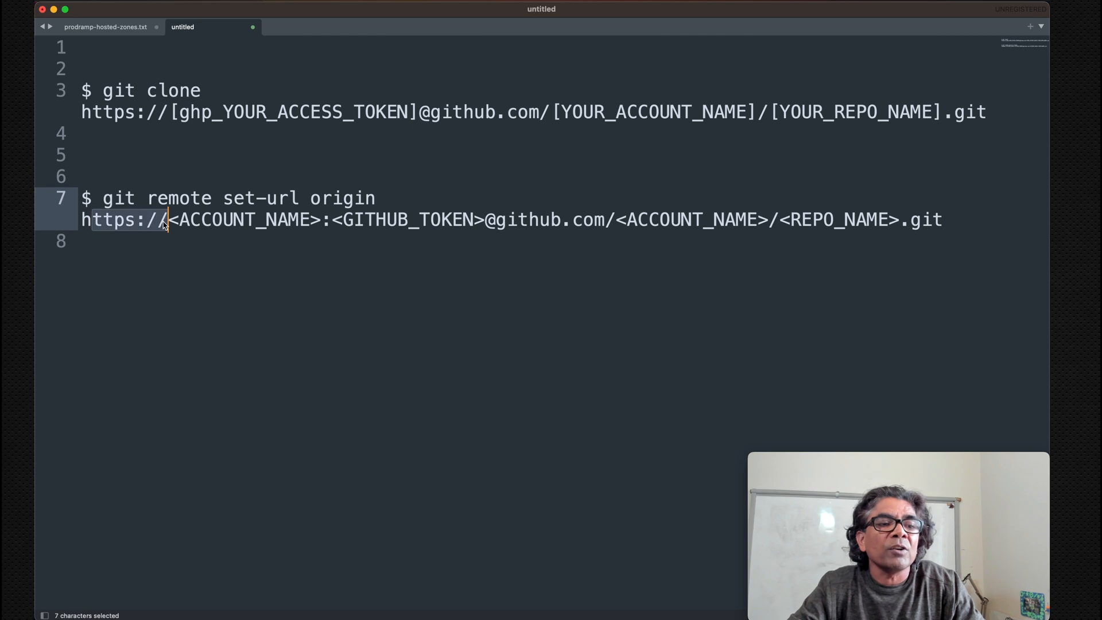
left_click(169, 220)
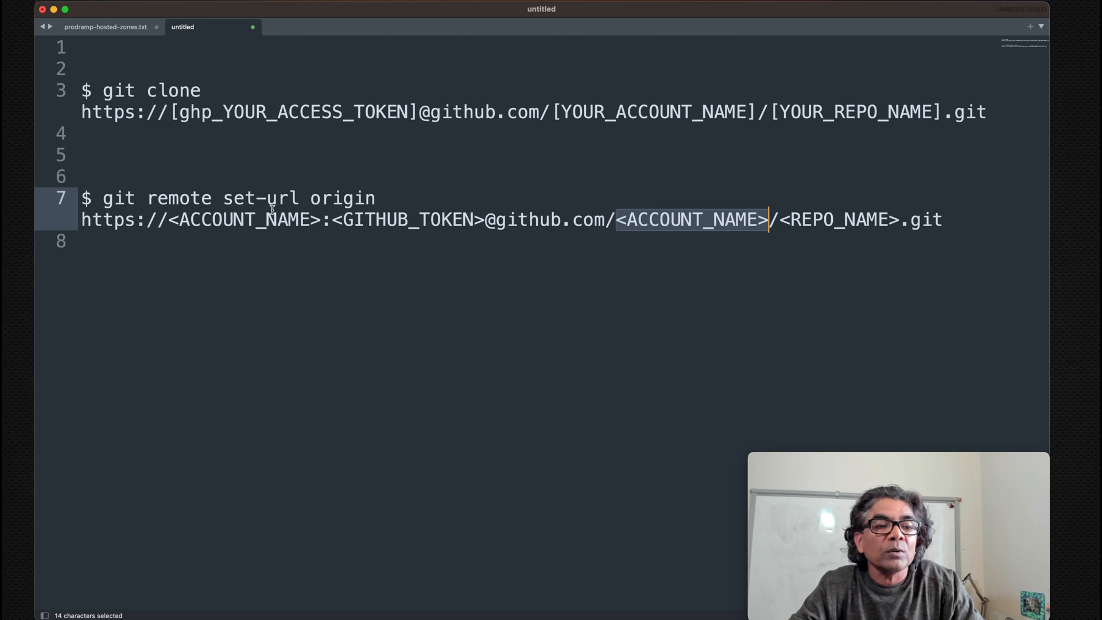
mouse_move(668, 233)
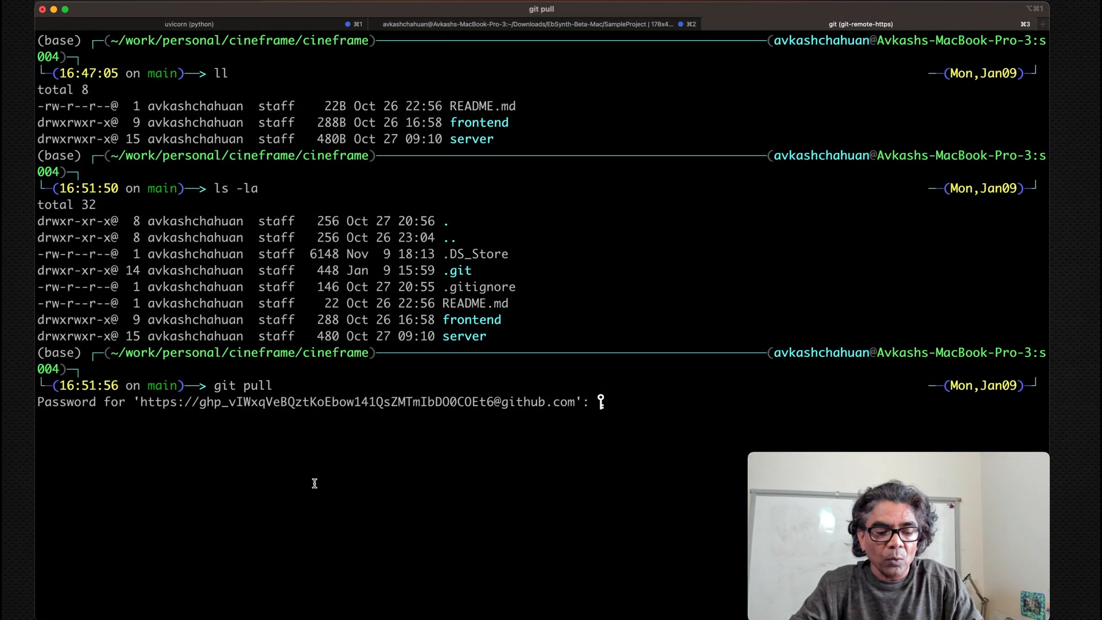
key("Return")
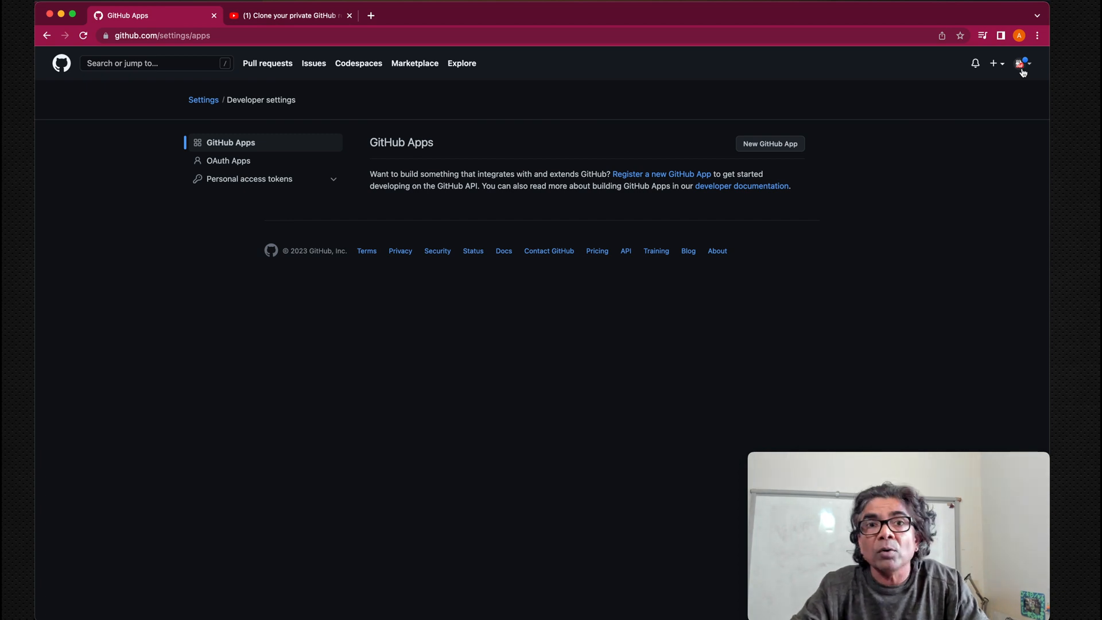
mouse_move(404, 157)
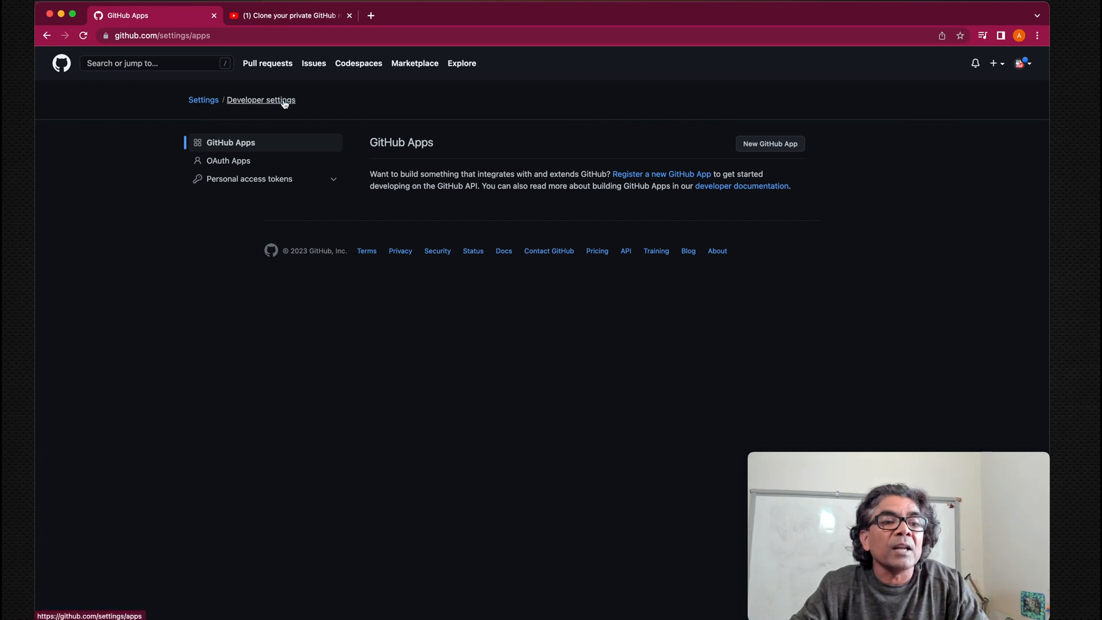
Start a new classic personal access token on GitHub and name it Sample30Days
left_click(249, 179)
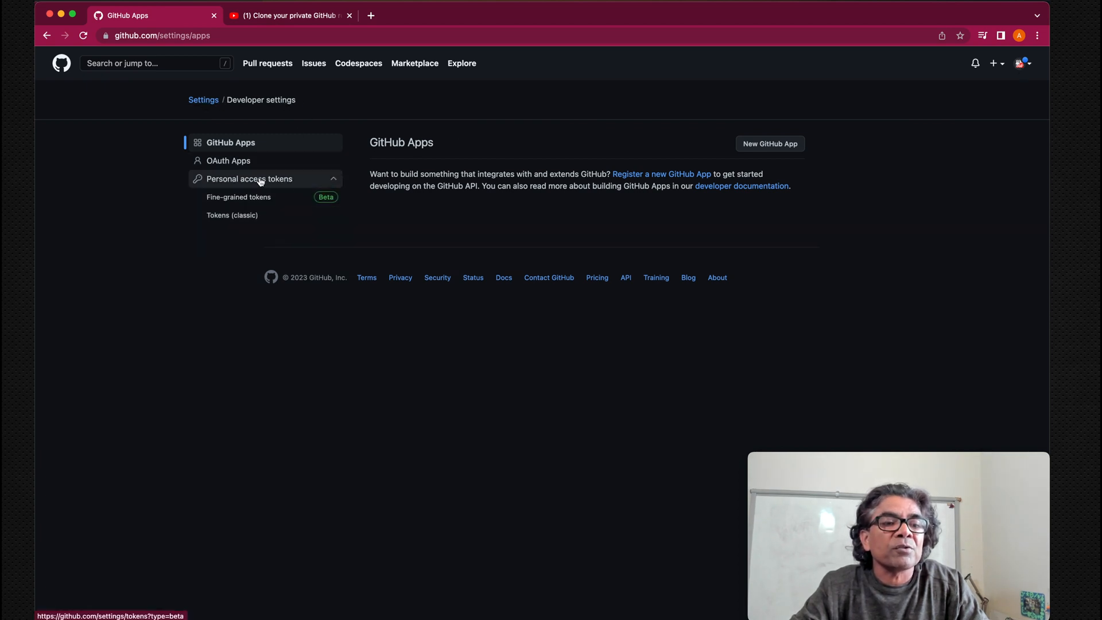
left_click(232, 215)
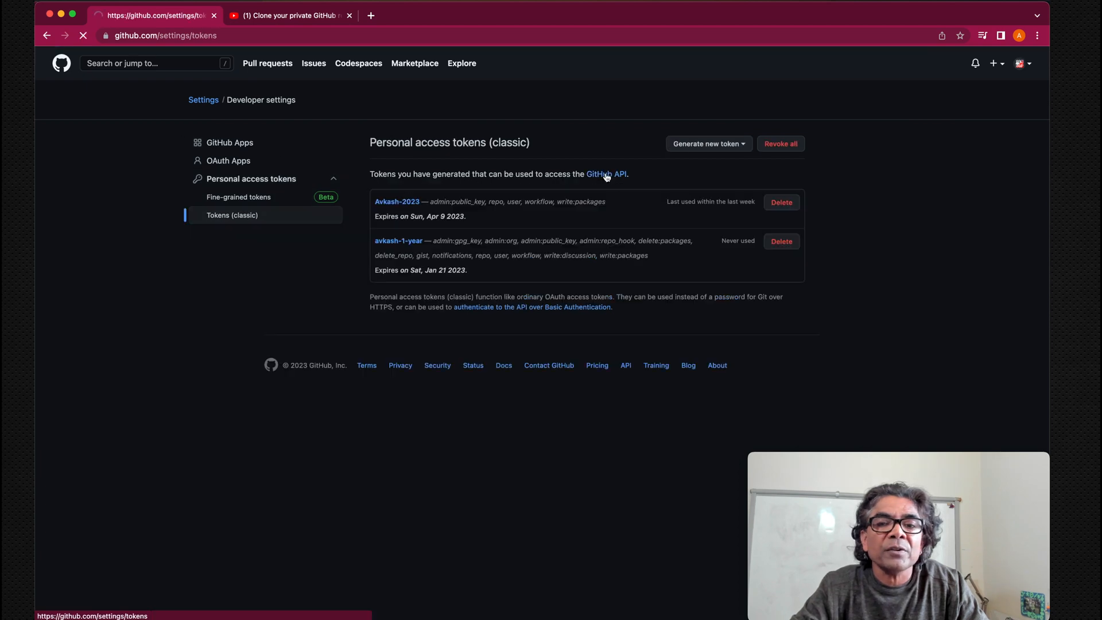
left_click(706, 143)
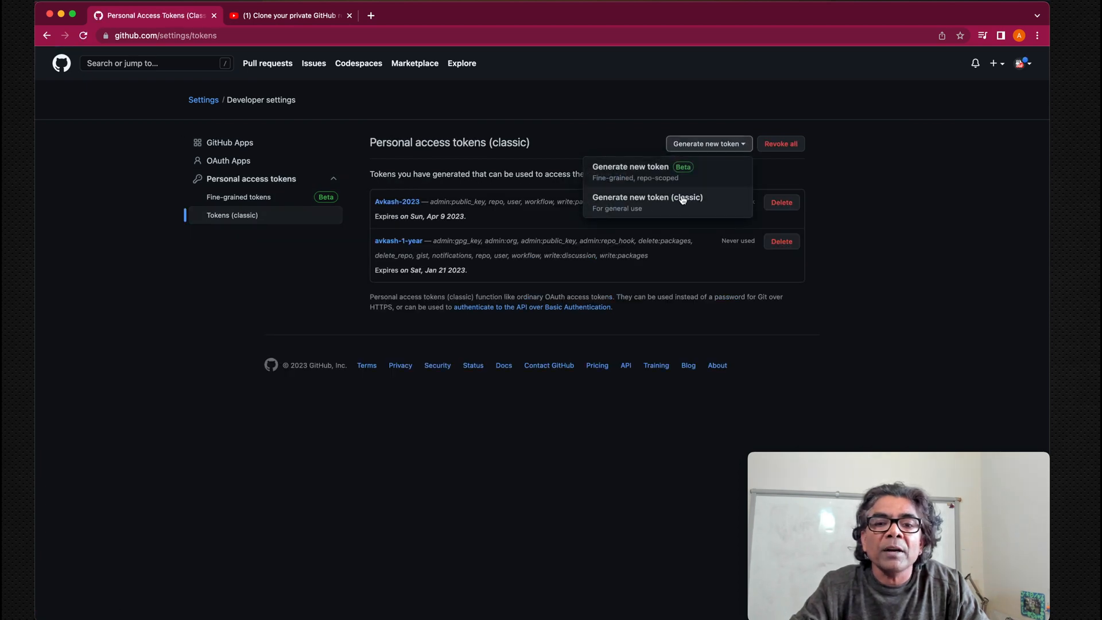
mouse_move(661, 168)
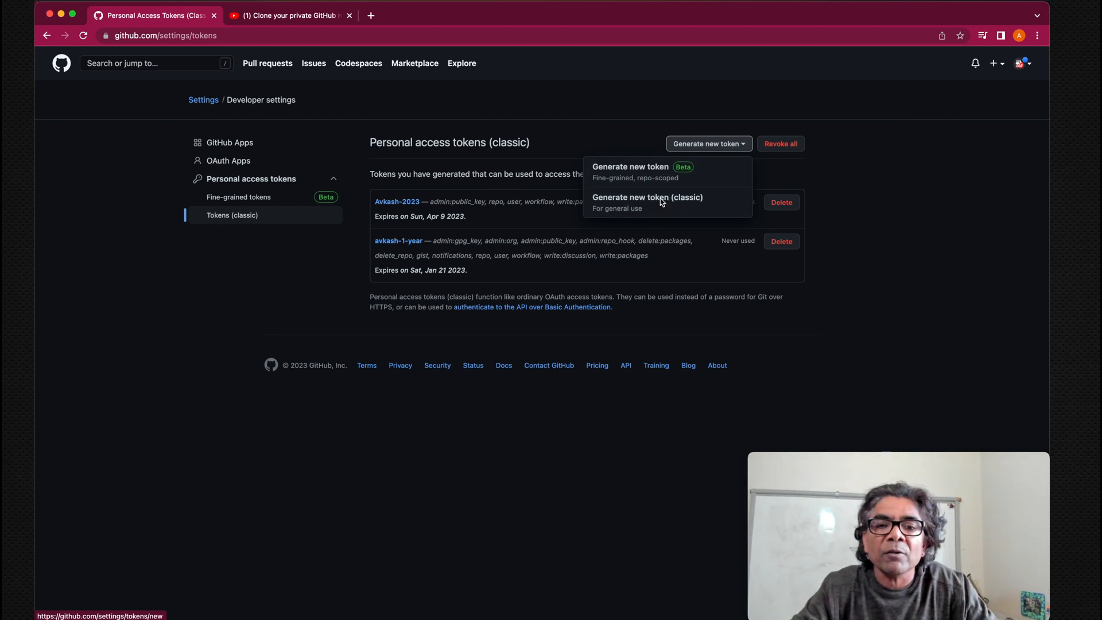
left_click(646, 202)
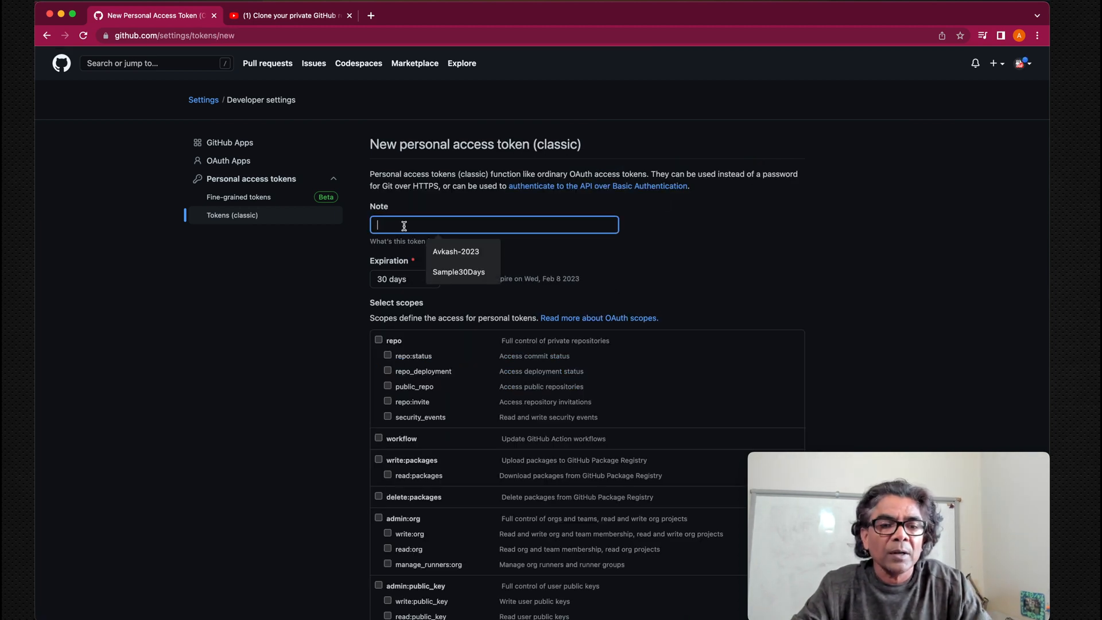
left_click(459, 272)
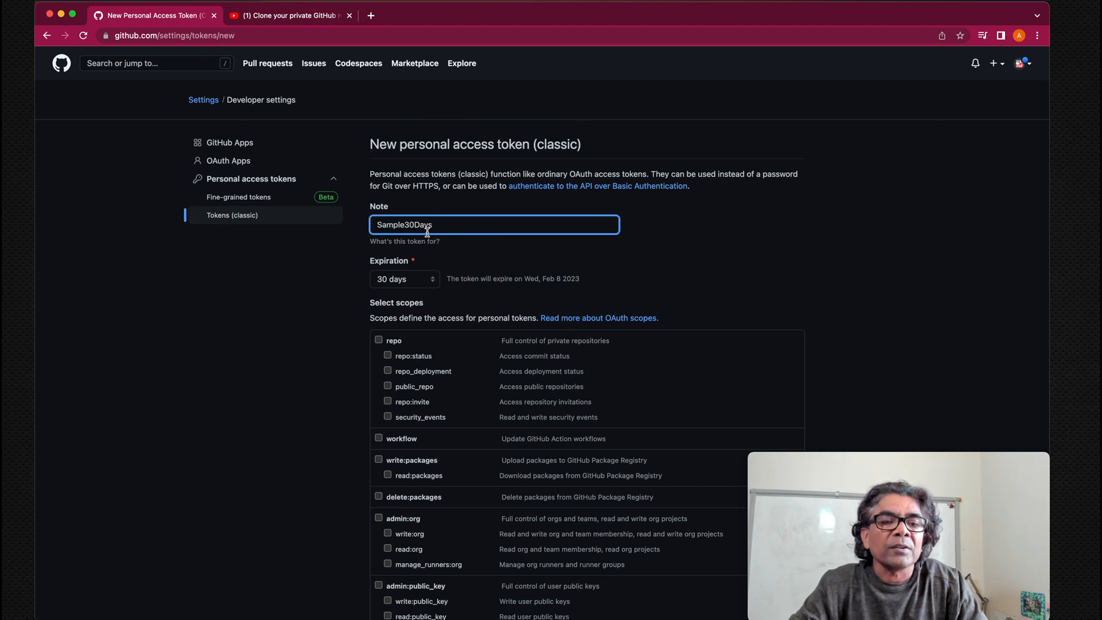
Grant the token broad scopes including gist, generate it and copy the new token
scroll("down", 3)
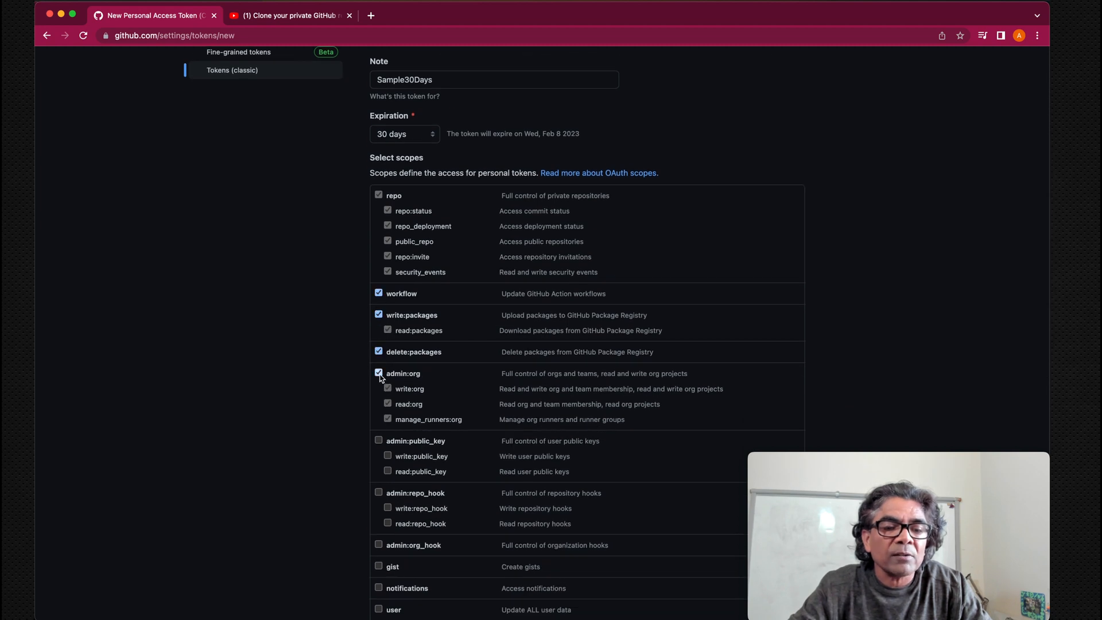
scroll("down", 3)
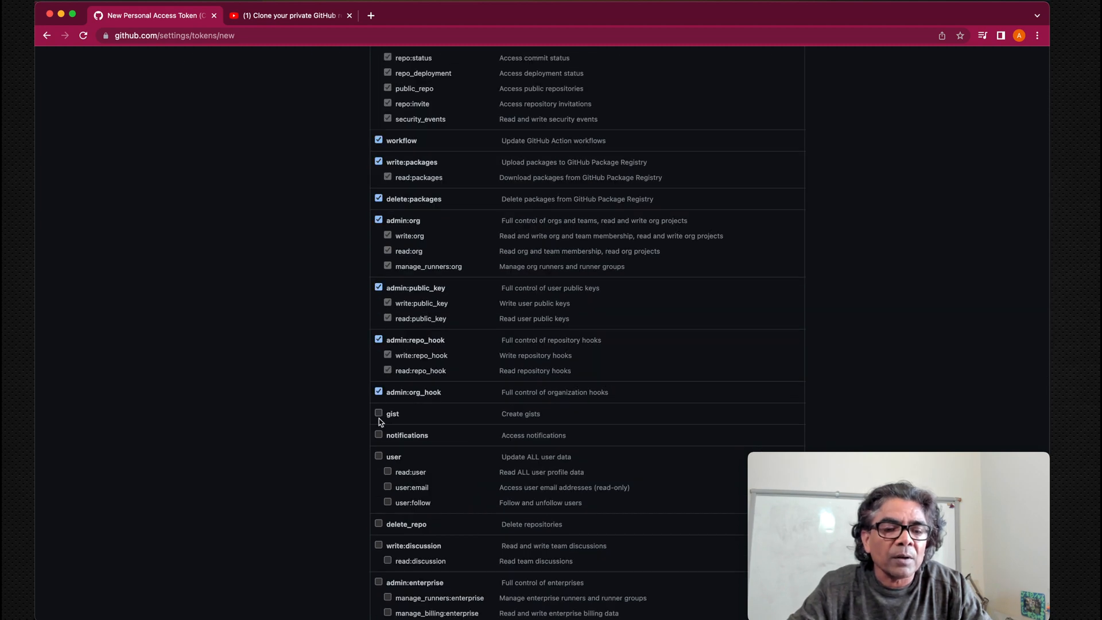
left_click(378, 413)
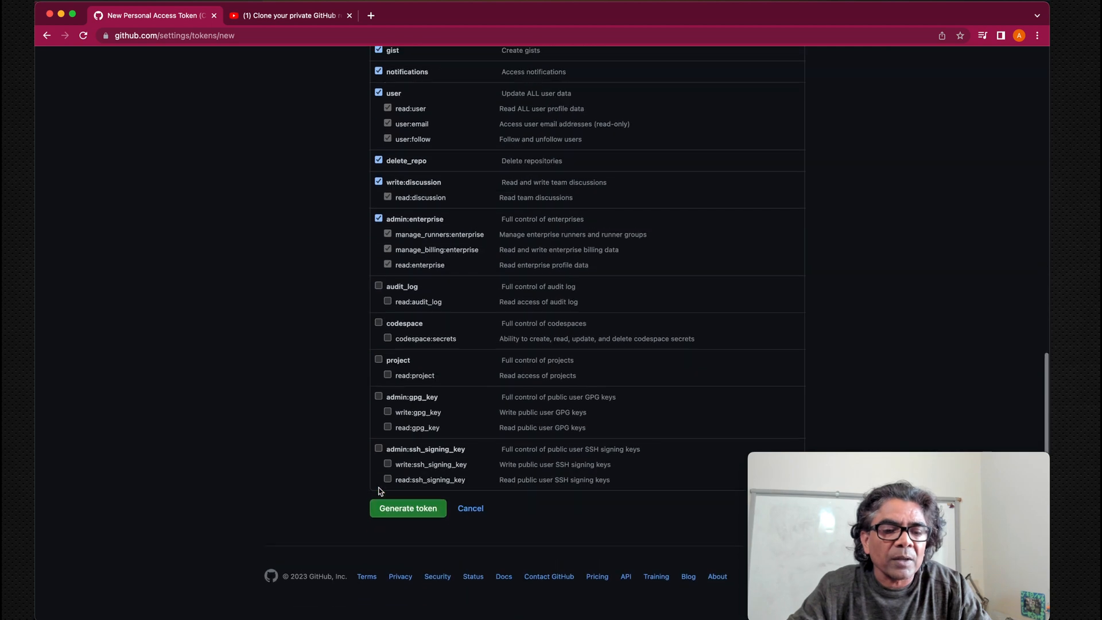
left_click(408, 508)
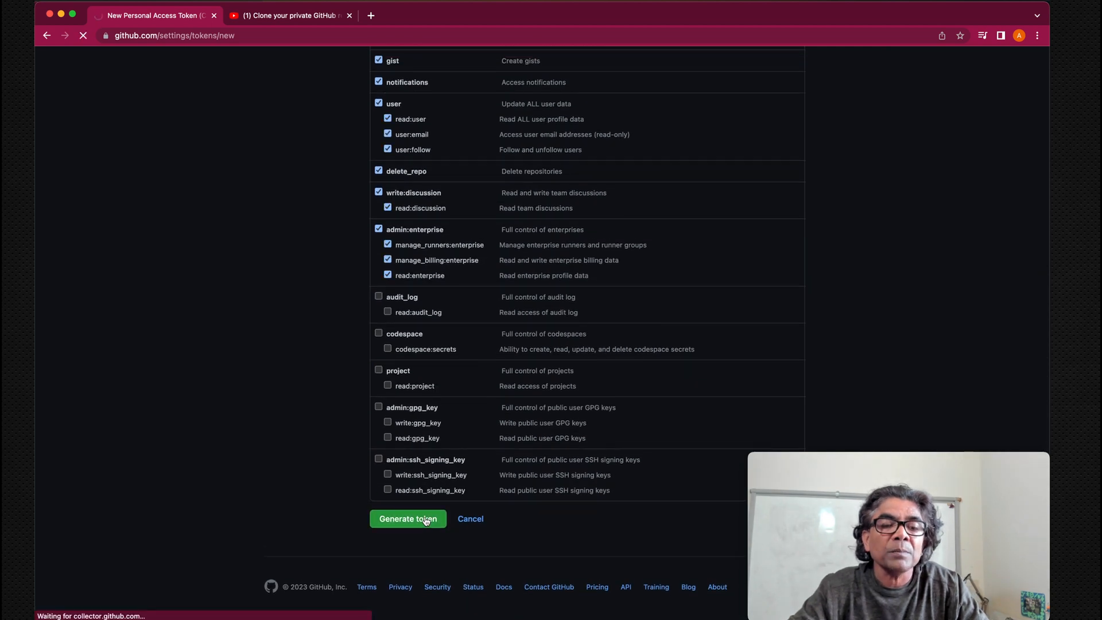
left_click(408, 519)
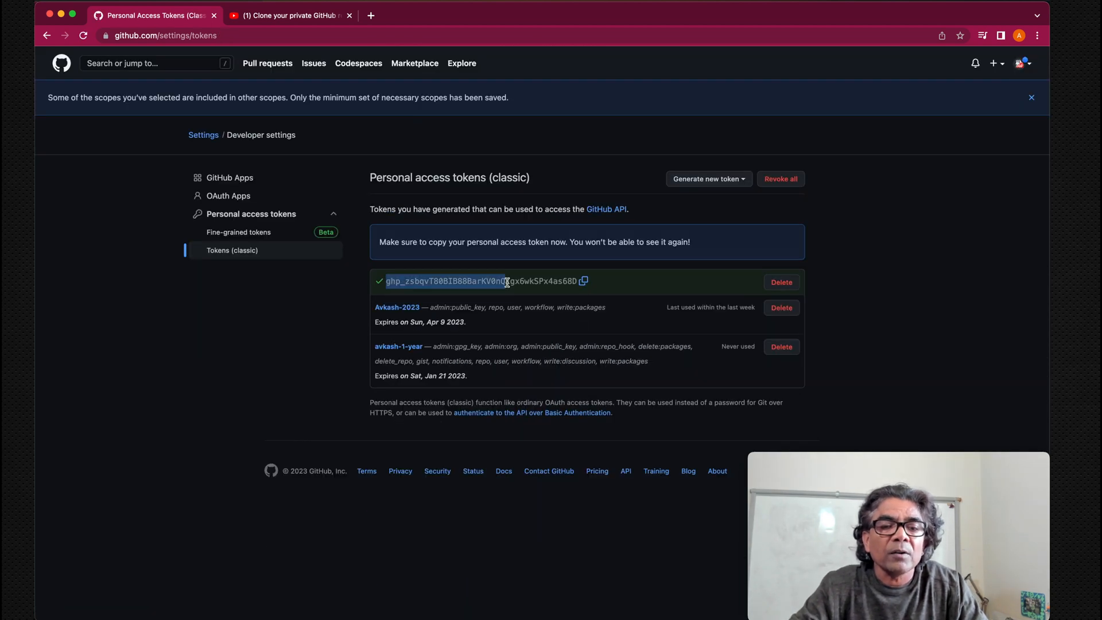
left_click(584, 281)
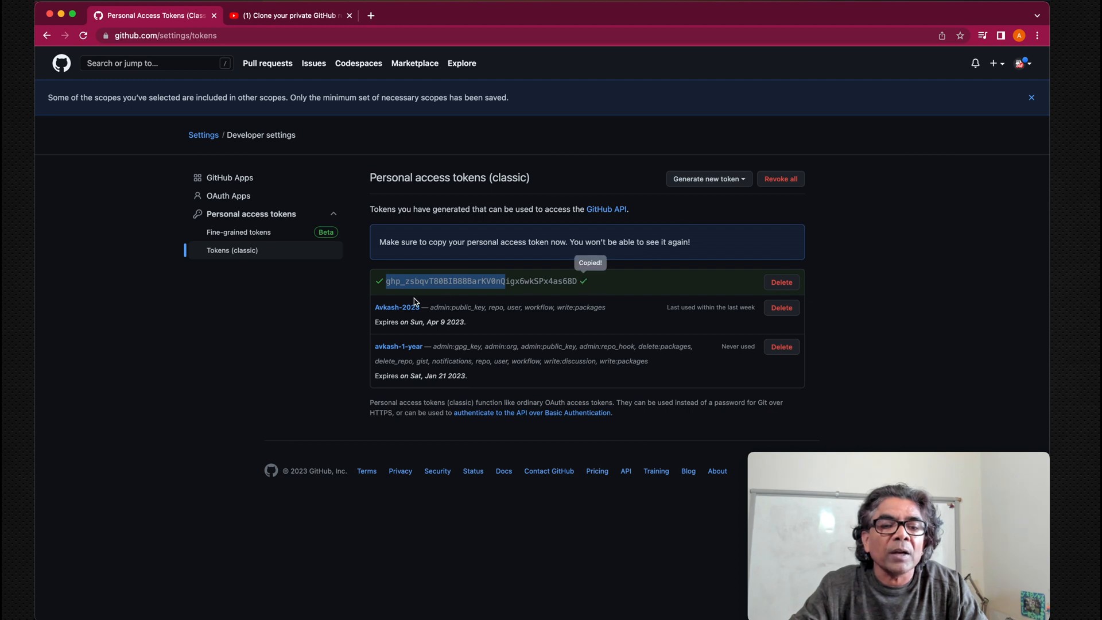
mouse_move(583, 280)
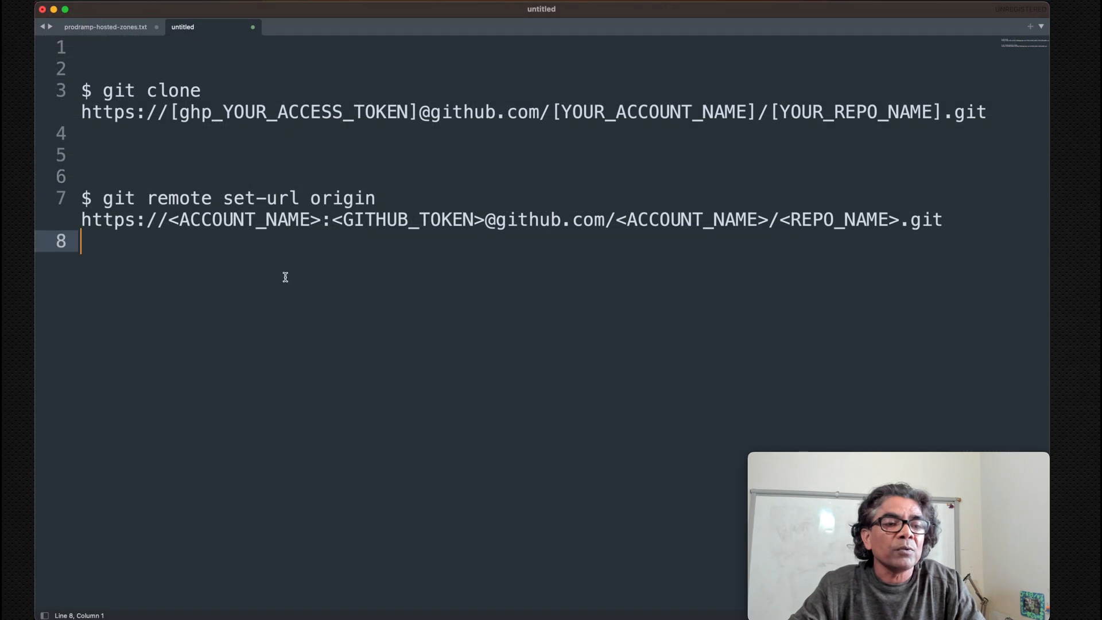
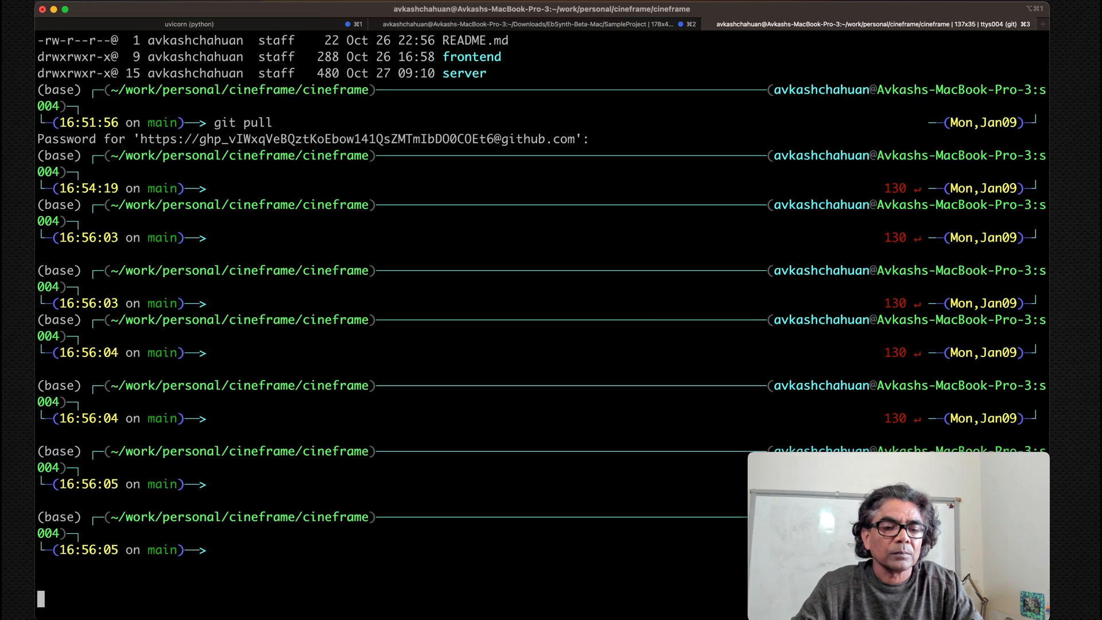
Clear the terminal and dismiss the stuck git pull password prompt
scroll("up", 3)
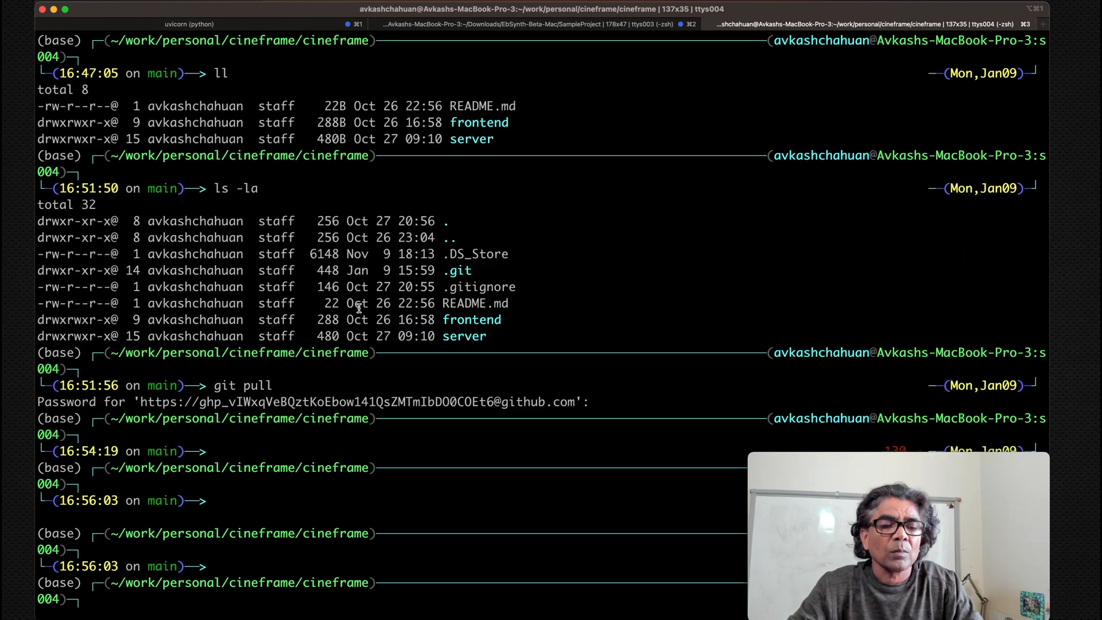
type("clear")
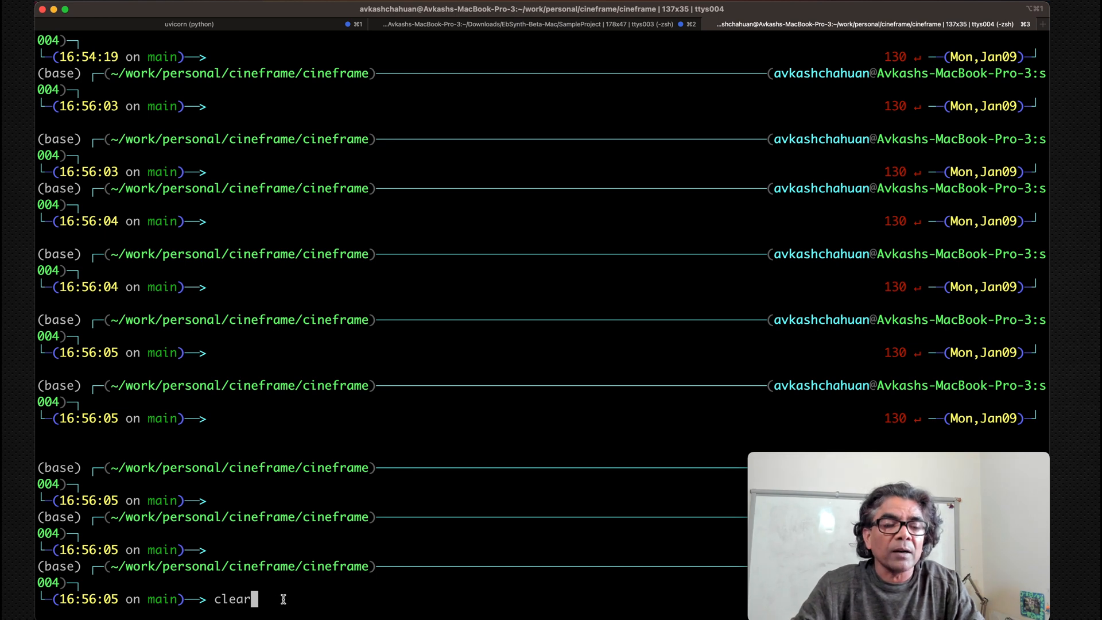
key("Return")
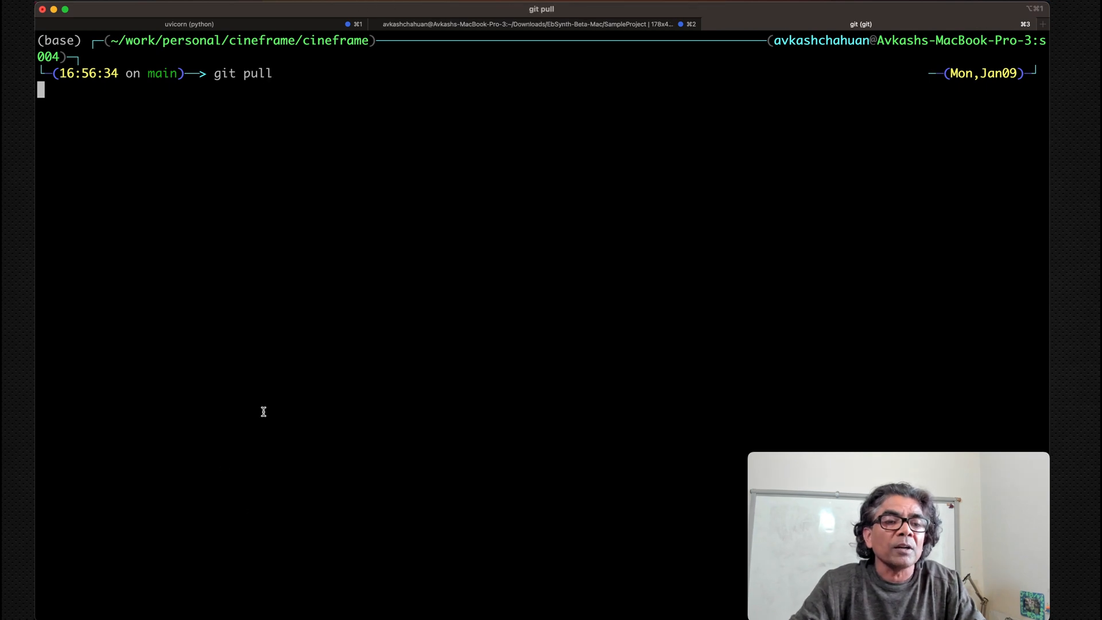
key("Return")
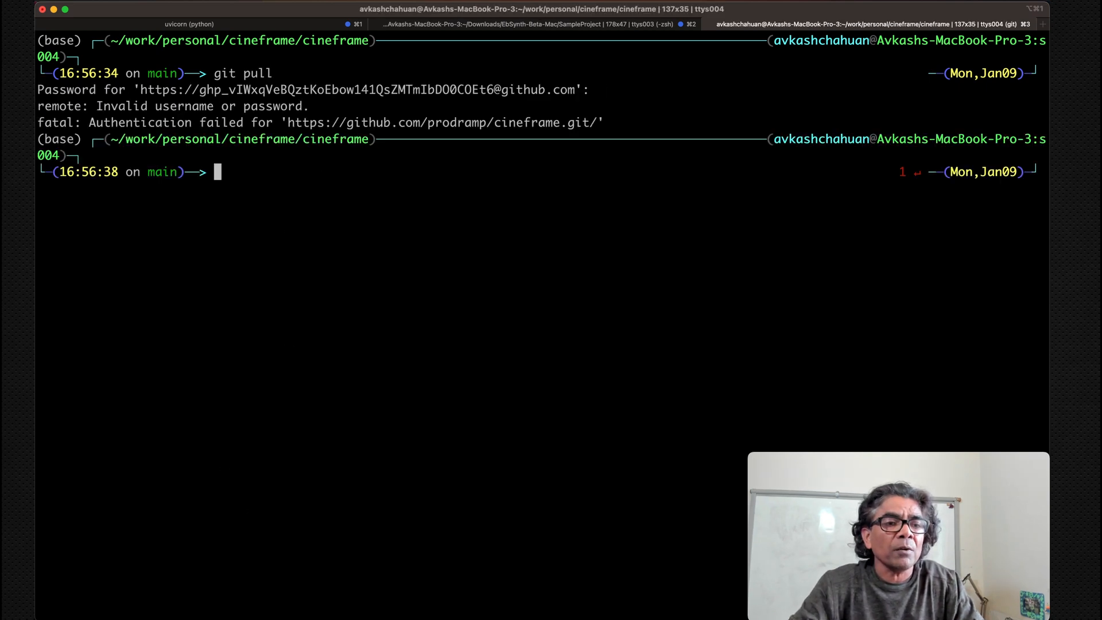
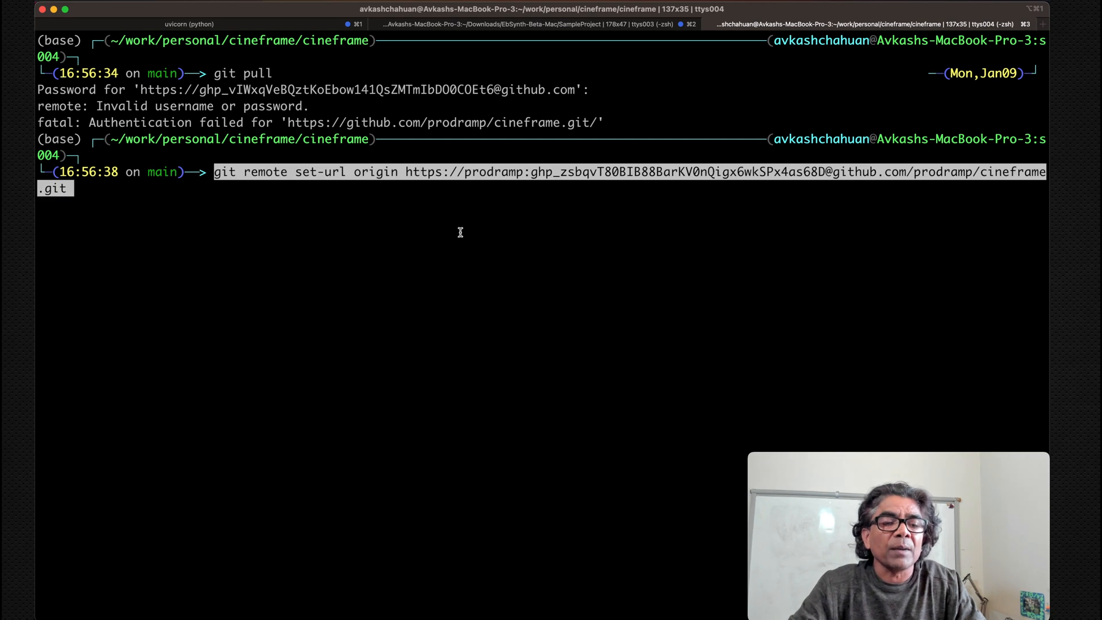
Point origin at the prodramp token URL with git remote set-url, then git pull fast-forwards main
key("Return")
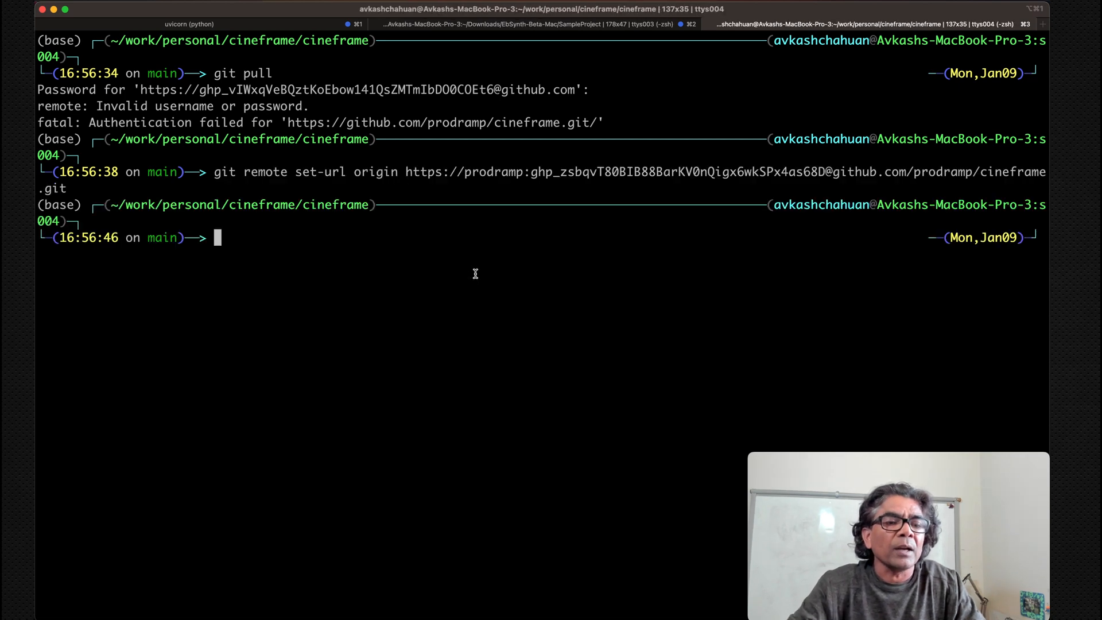
type("git pull")
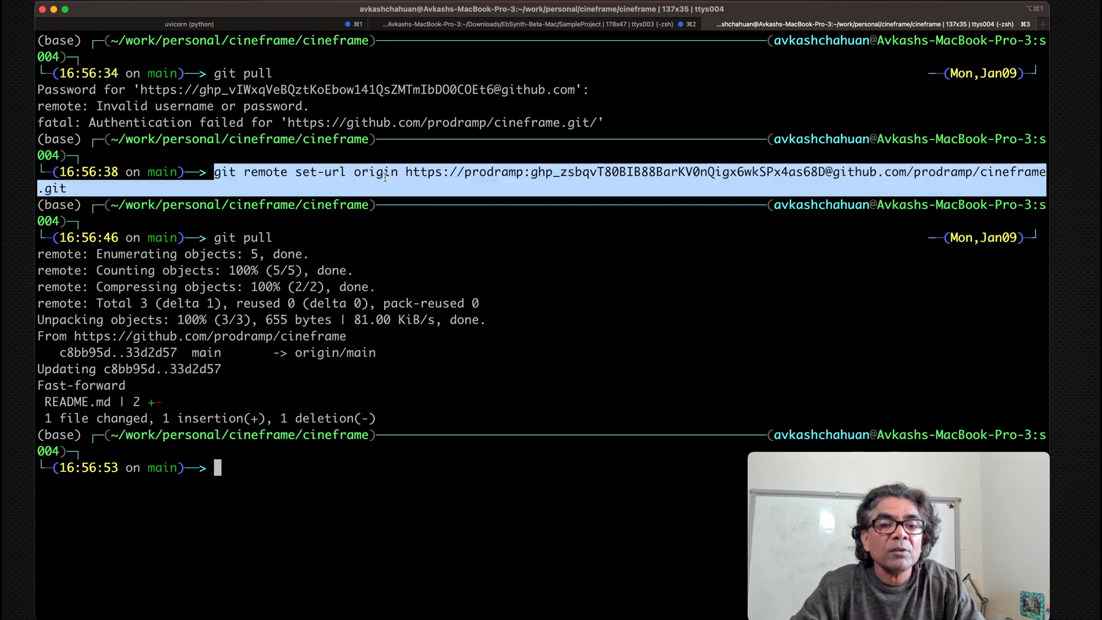
left_click(497, 184)
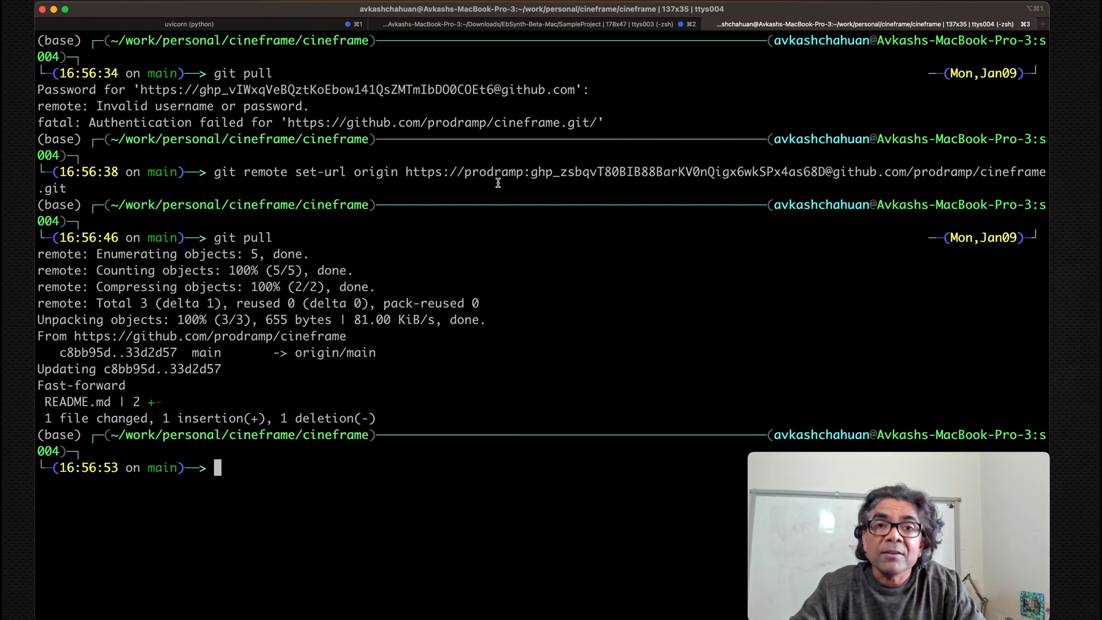